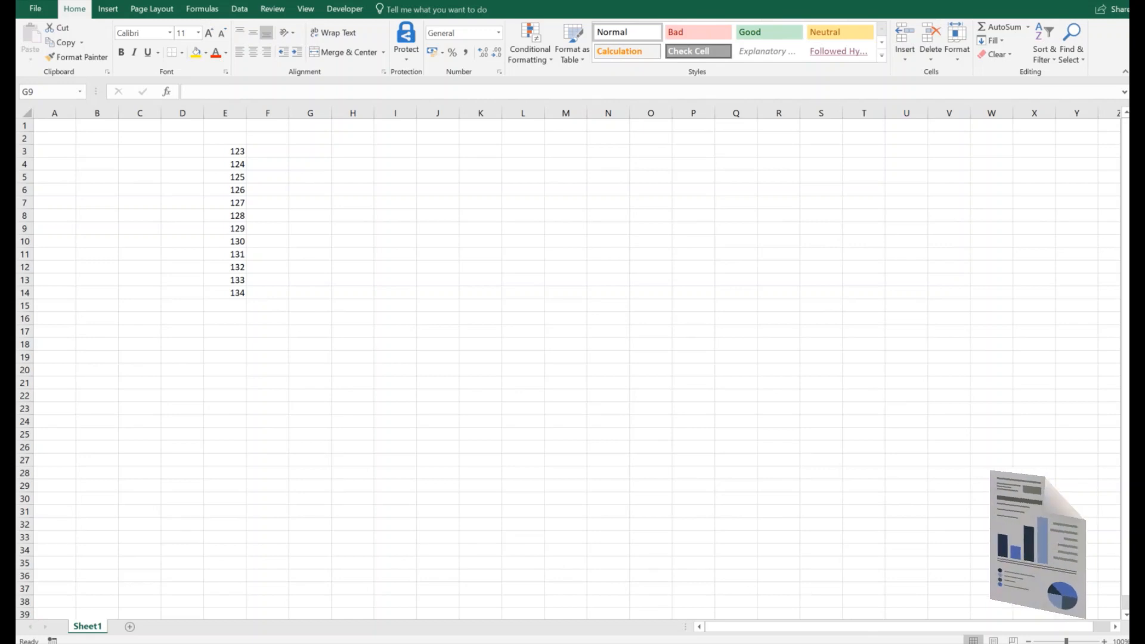
Copy the numbers 123–134 in E3:E14 to the clipboard
click(224, 151)
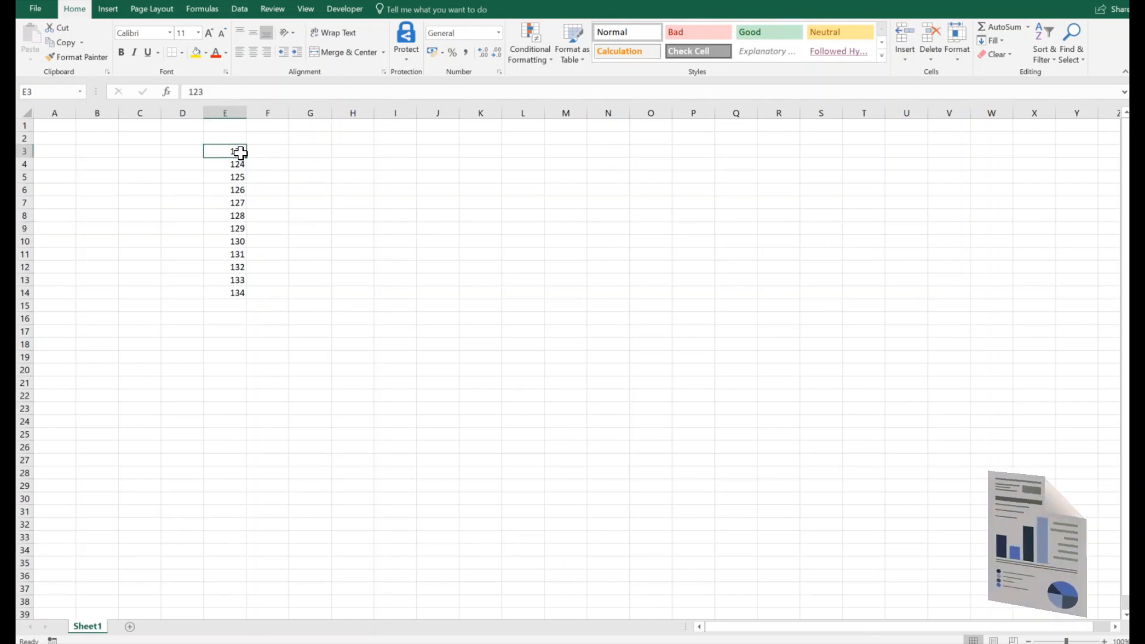
drag(226, 151, 226, 293)
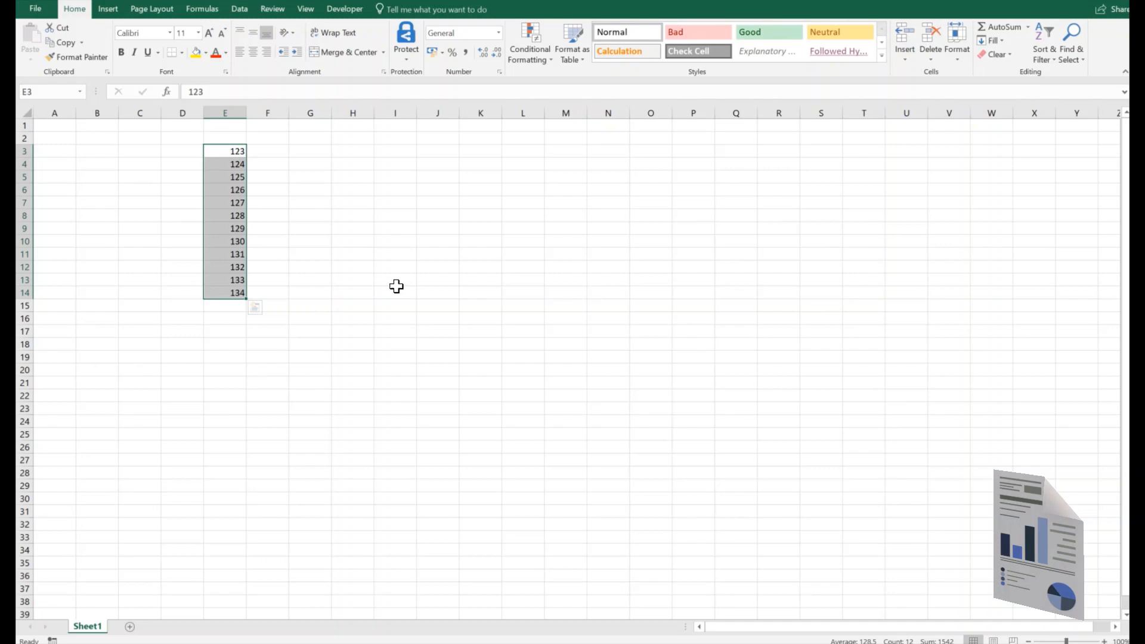
key(Ctrl+c)
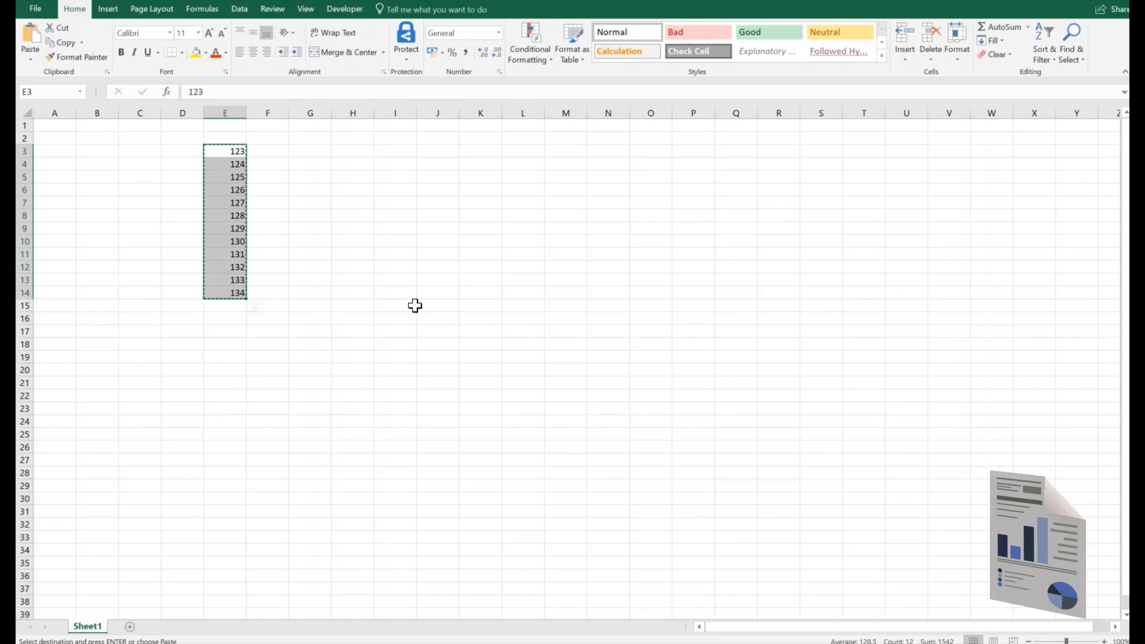
mouse_move(265, 163)
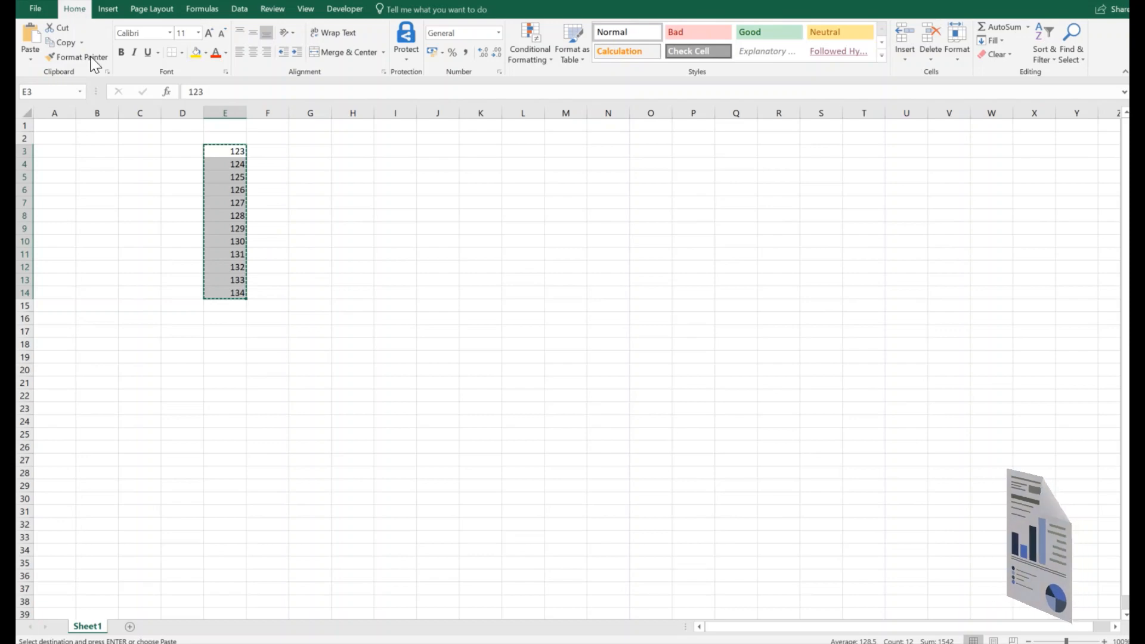
mouse_move(98, 88)
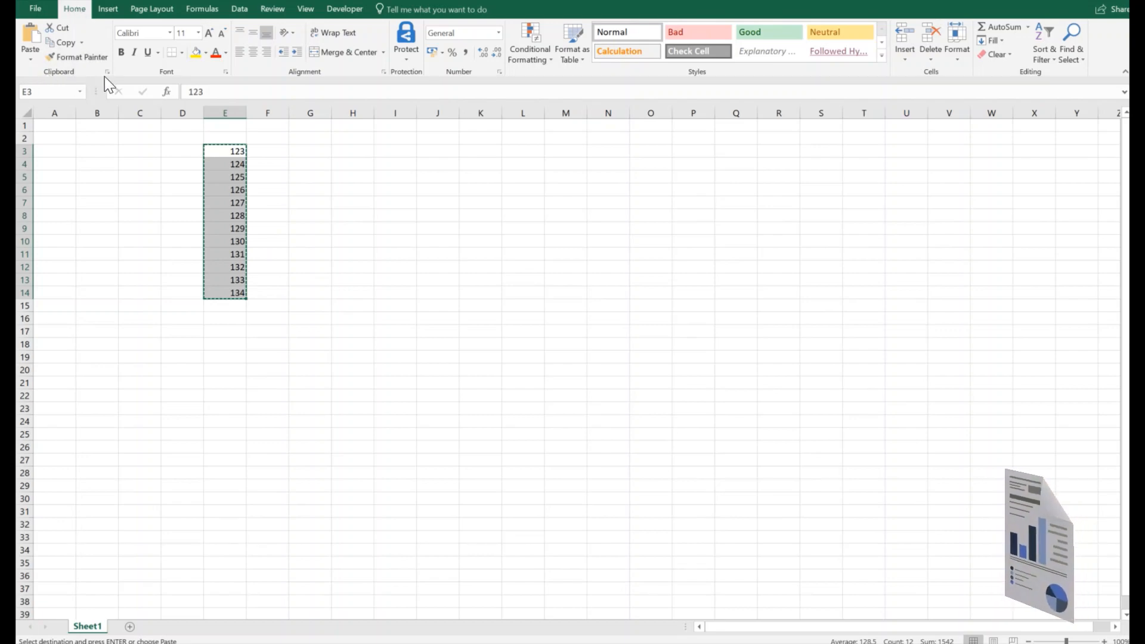
Show the Office Clipboard pane and paste the 123–126 item into I7
click(106, 71)
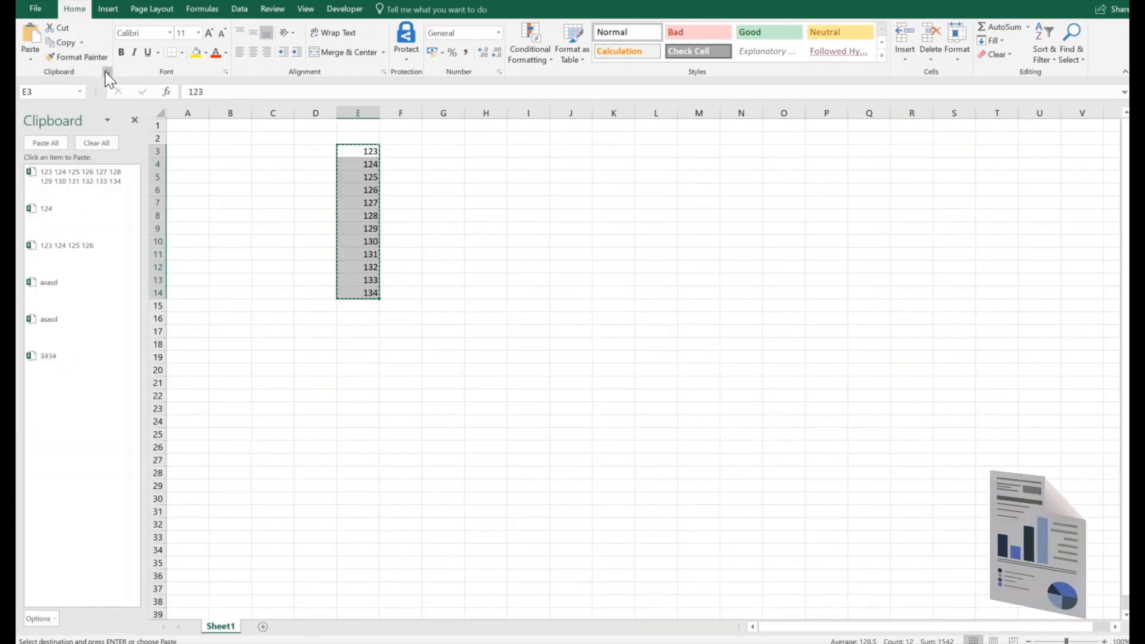
mouse_move(82, 253)
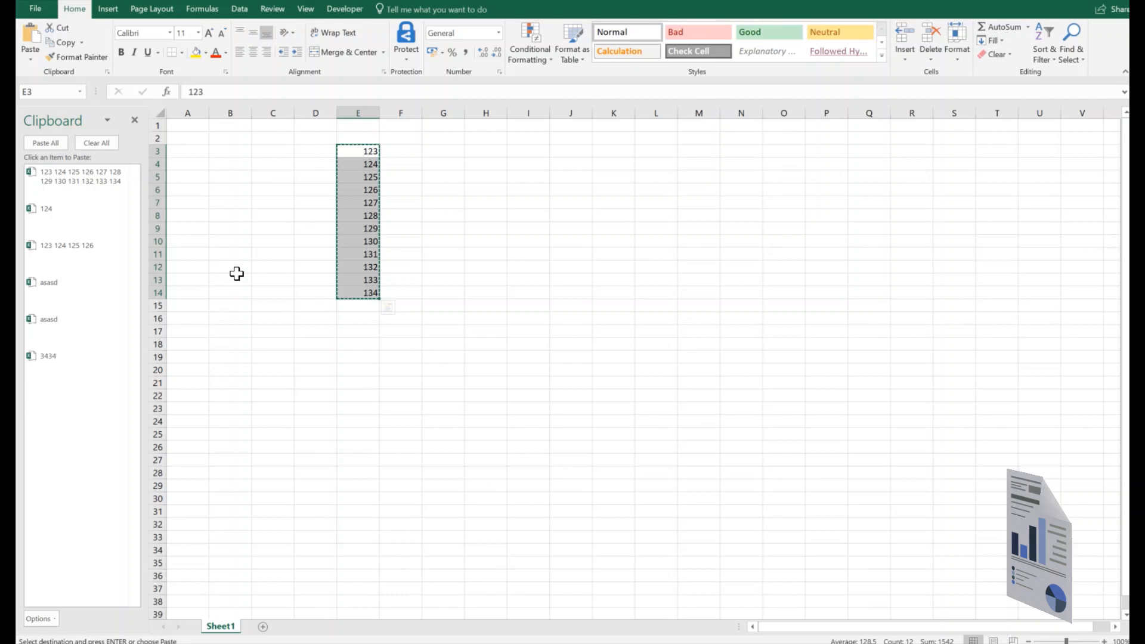
mouse_move(516, 205)
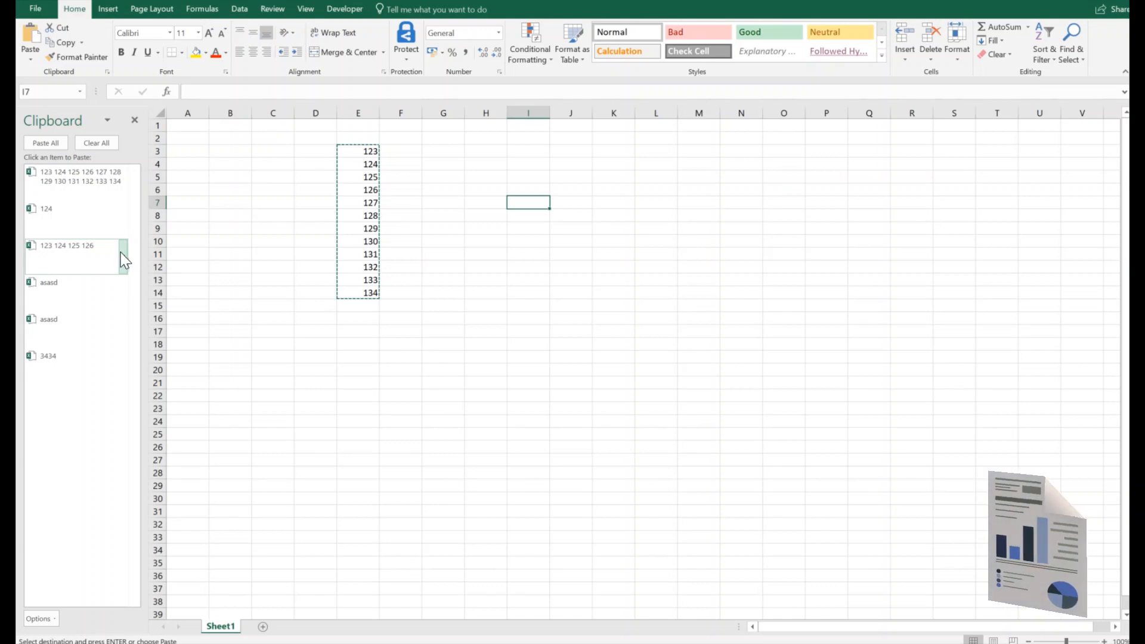
click(122, 255)
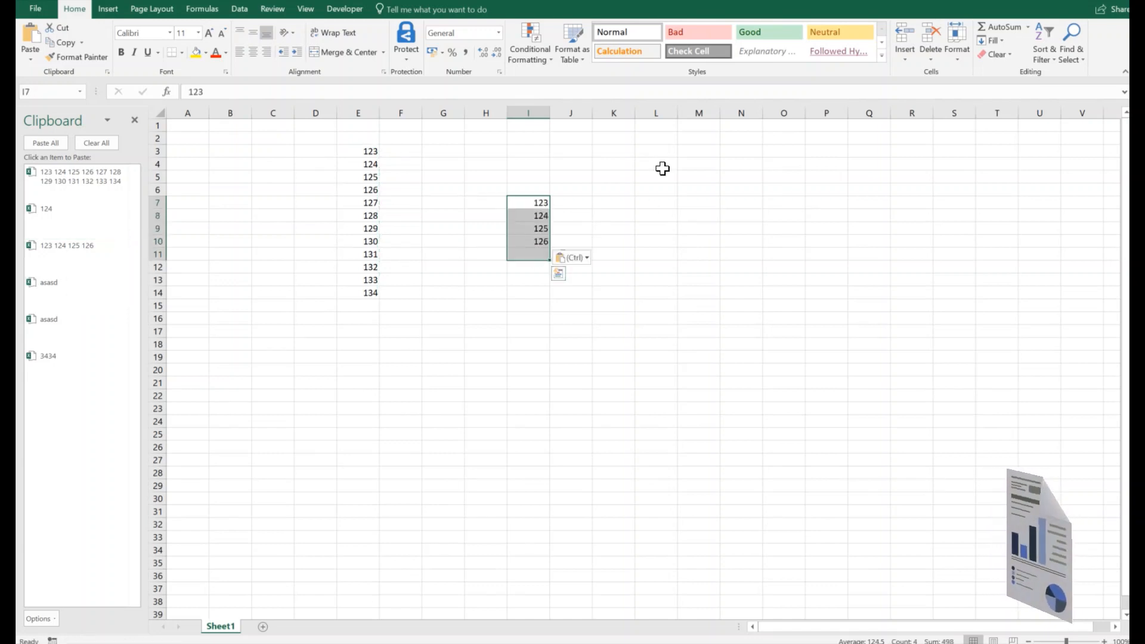
Paste the full 123–134 list item into L3, then select O3 as the next destination
click(656, 151)
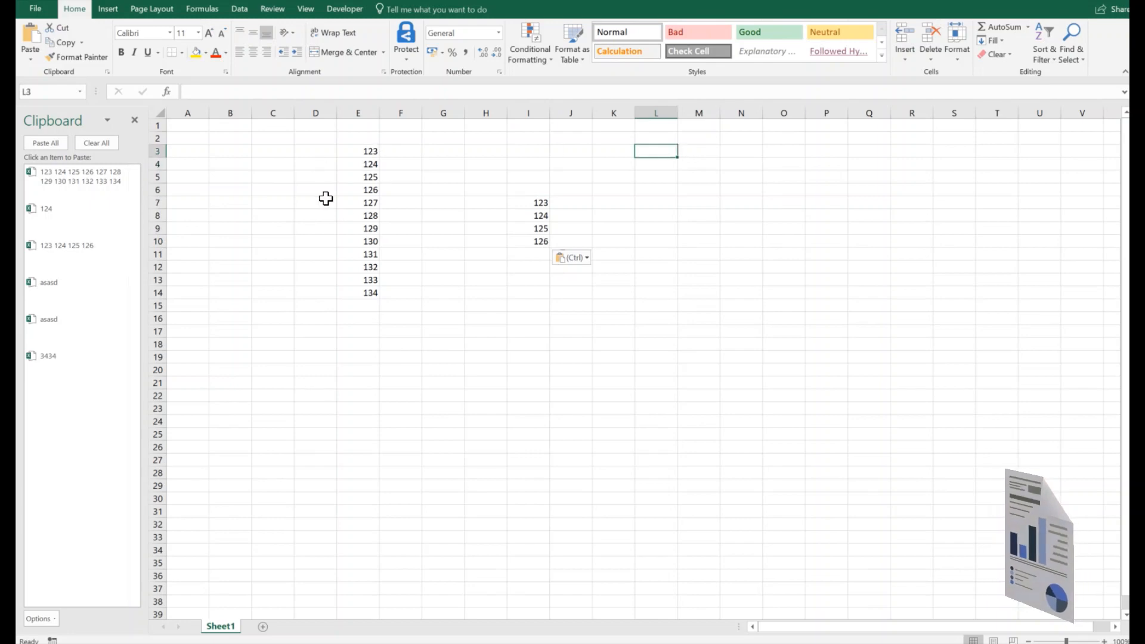
click(125, 183)
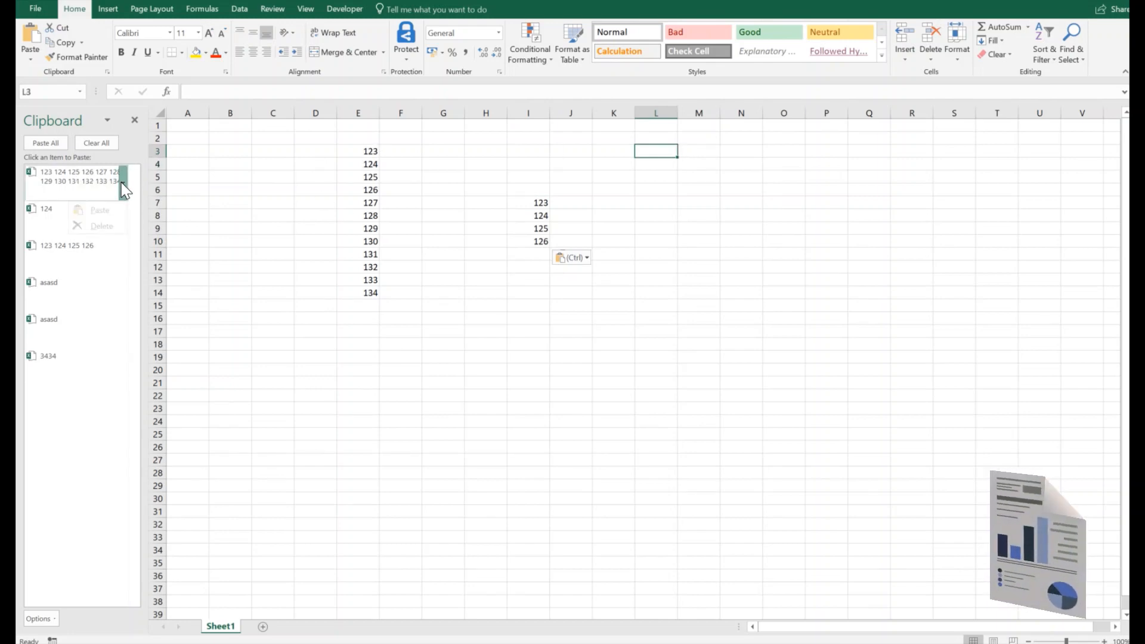
click(72, 176)
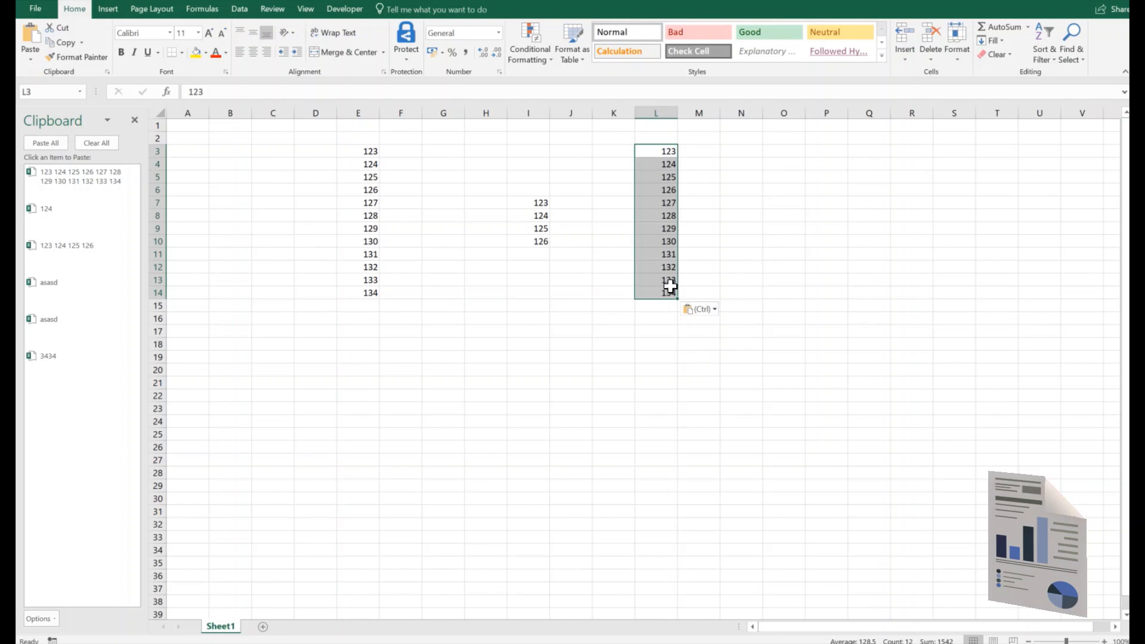
click(826, 291)
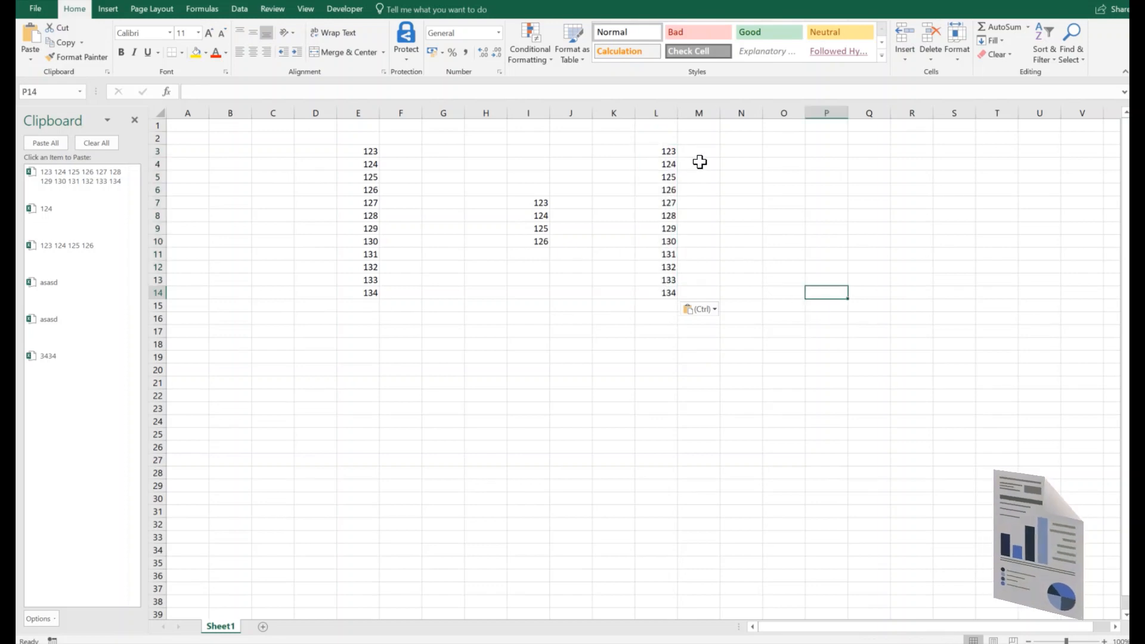
click(784, 150)
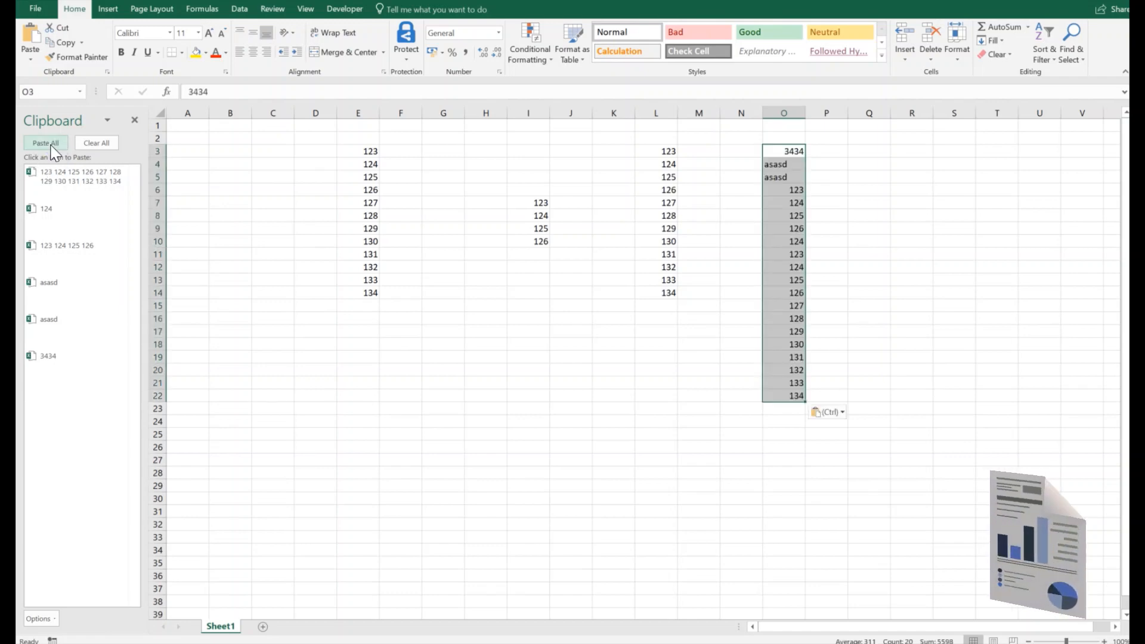
mouse_move(759, 263)
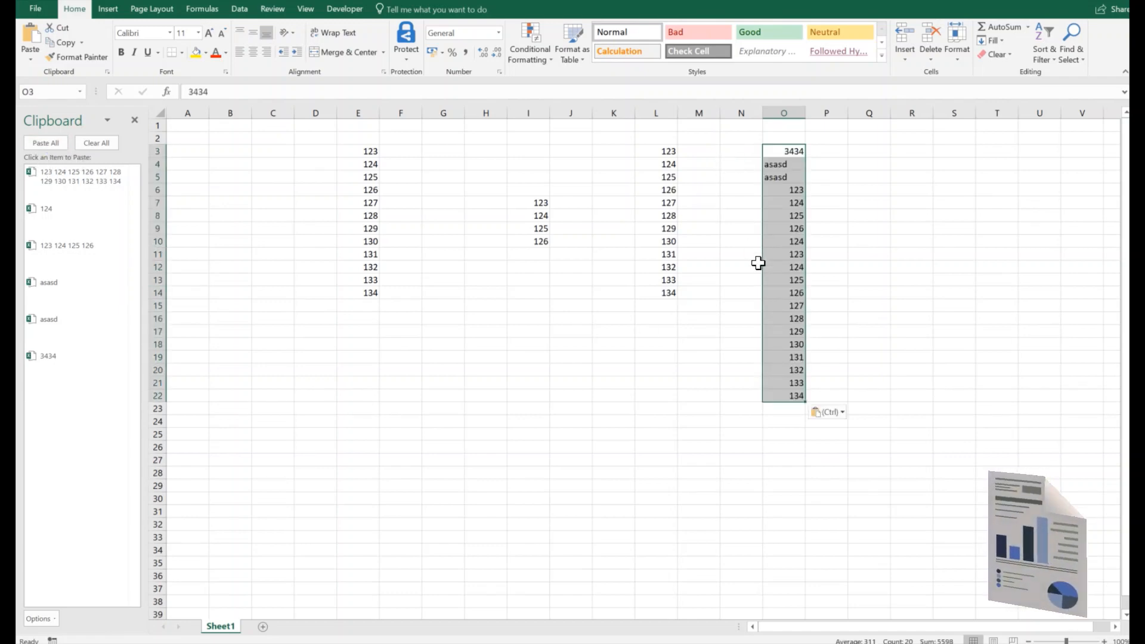
mouse_move(762, 253)
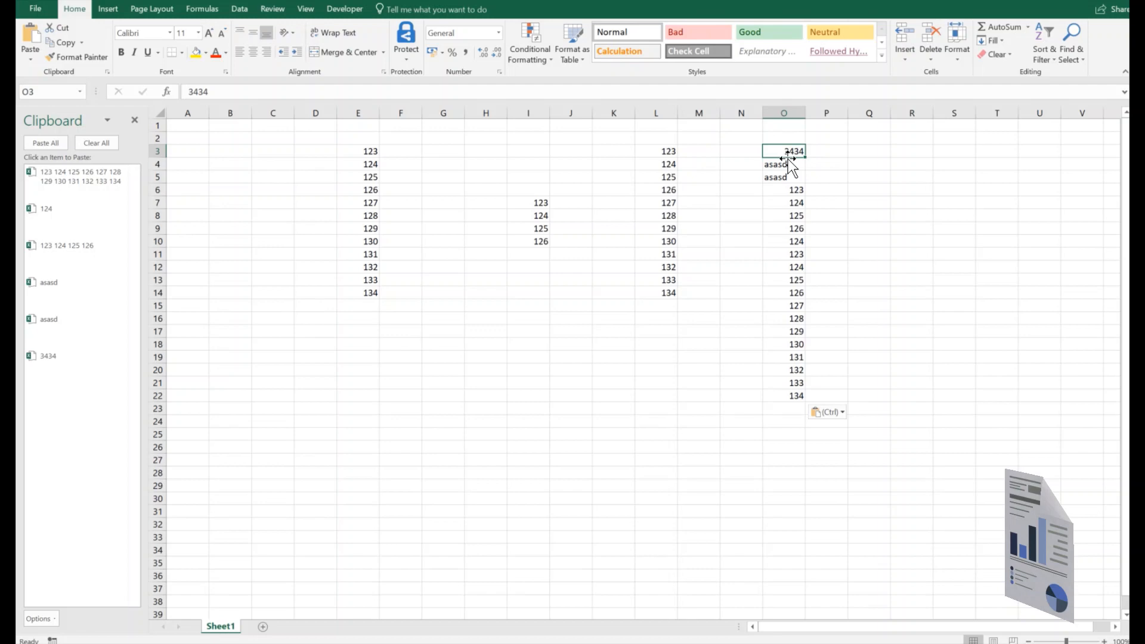
Check the last Paste All value 134 in O22 and show the clipboard options
click(785, 395)
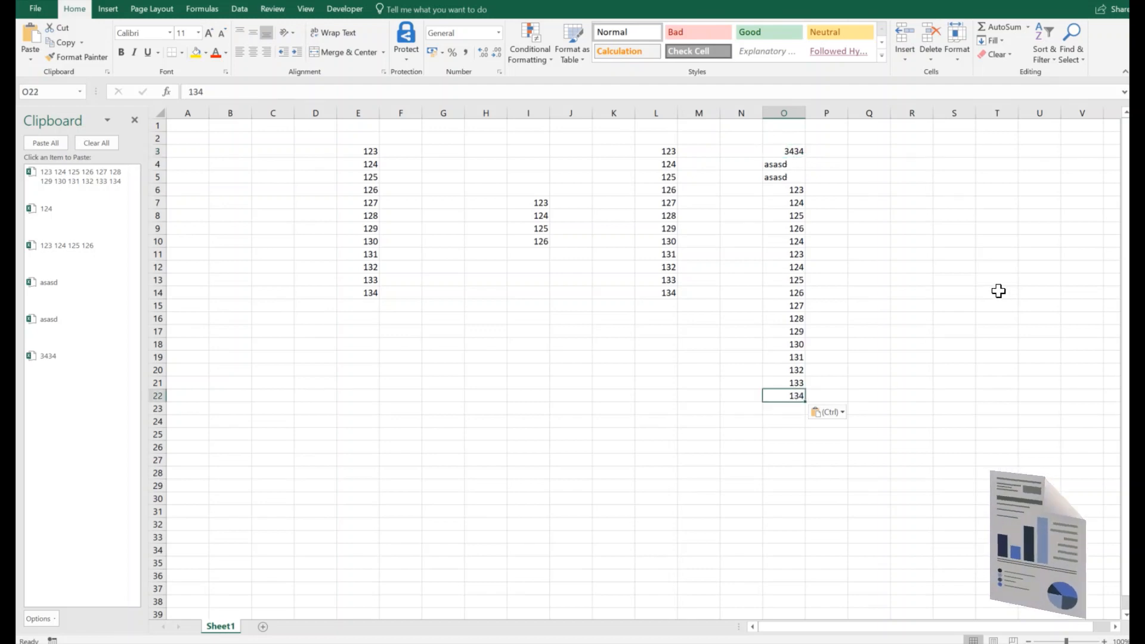
mouse_move(848, 293)
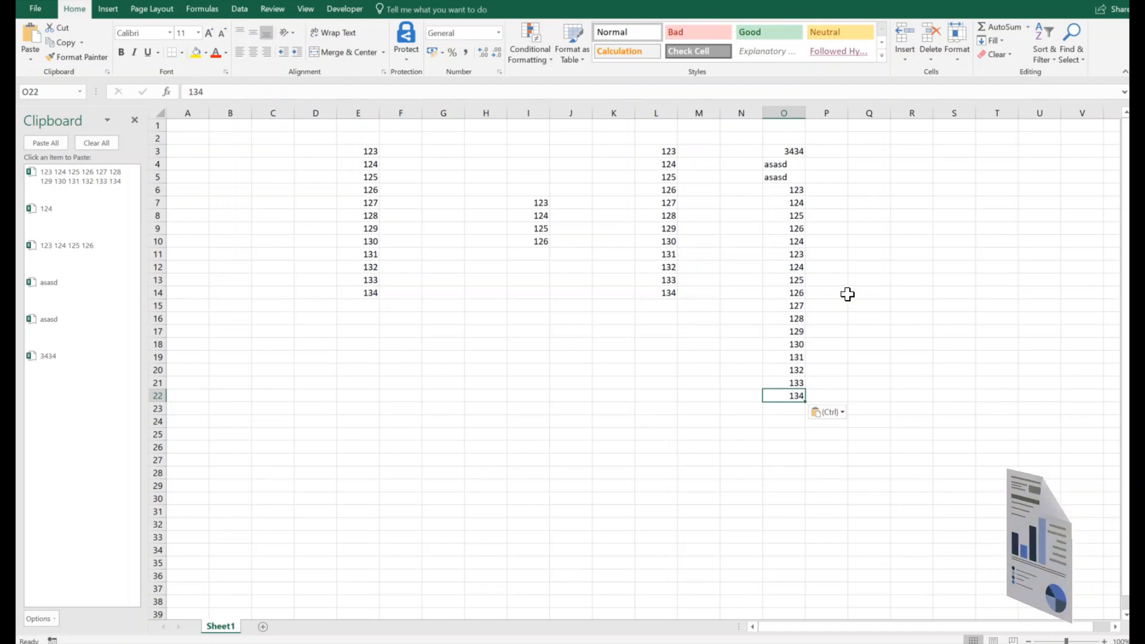
mouse_move(849, 280)
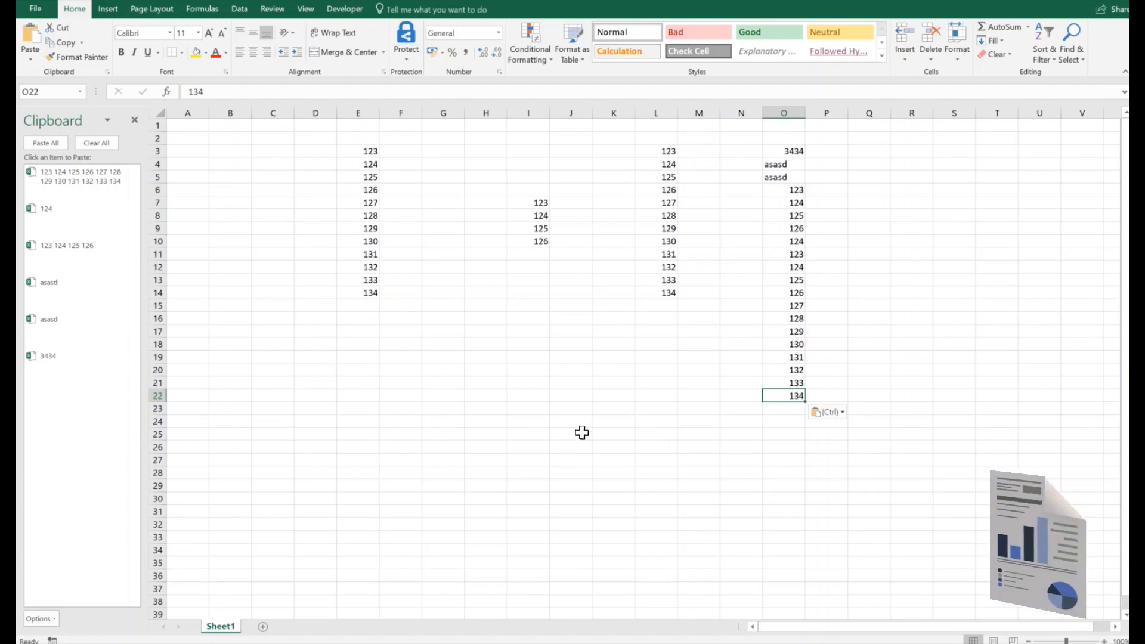
mouse_move(578, 430)
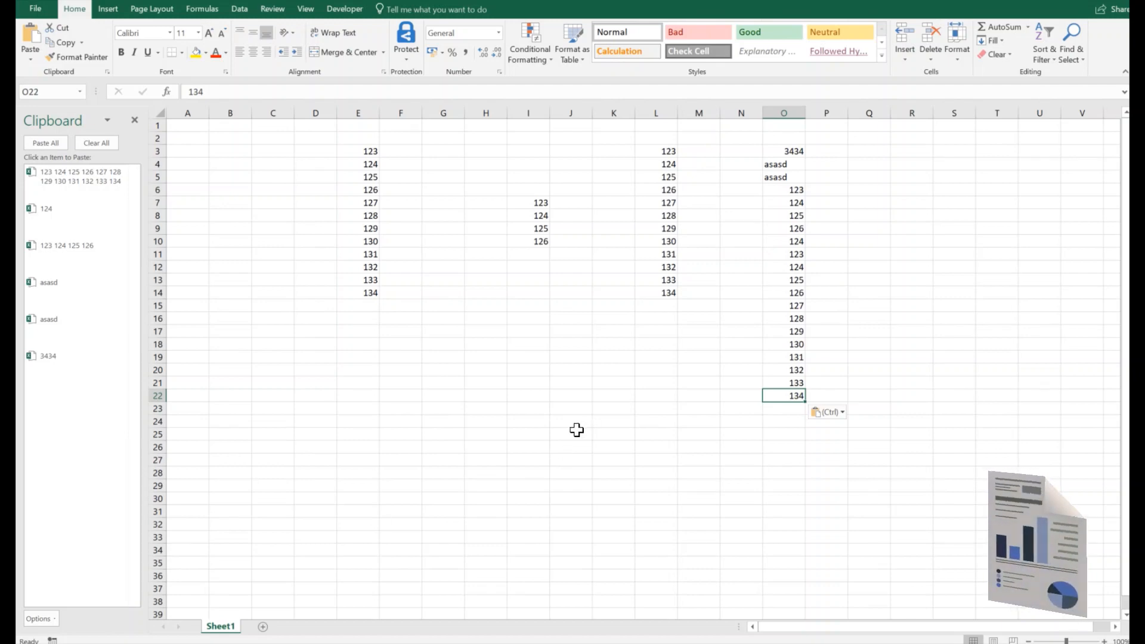
mouse_move(595, 427)
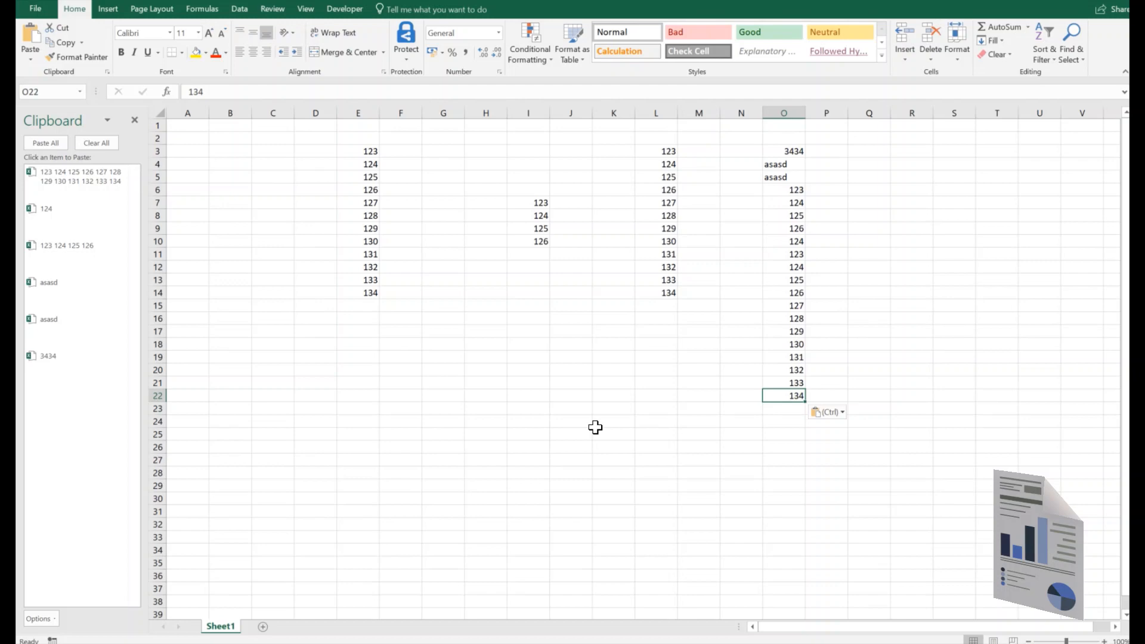
mouse_move(62, 575)
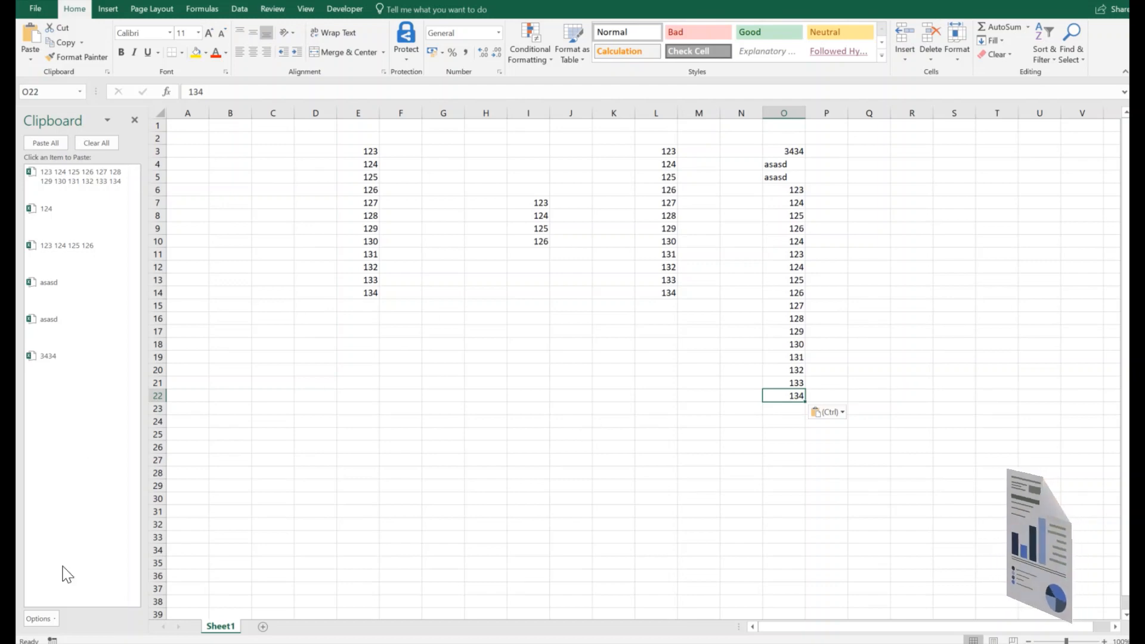
click(38, 619)
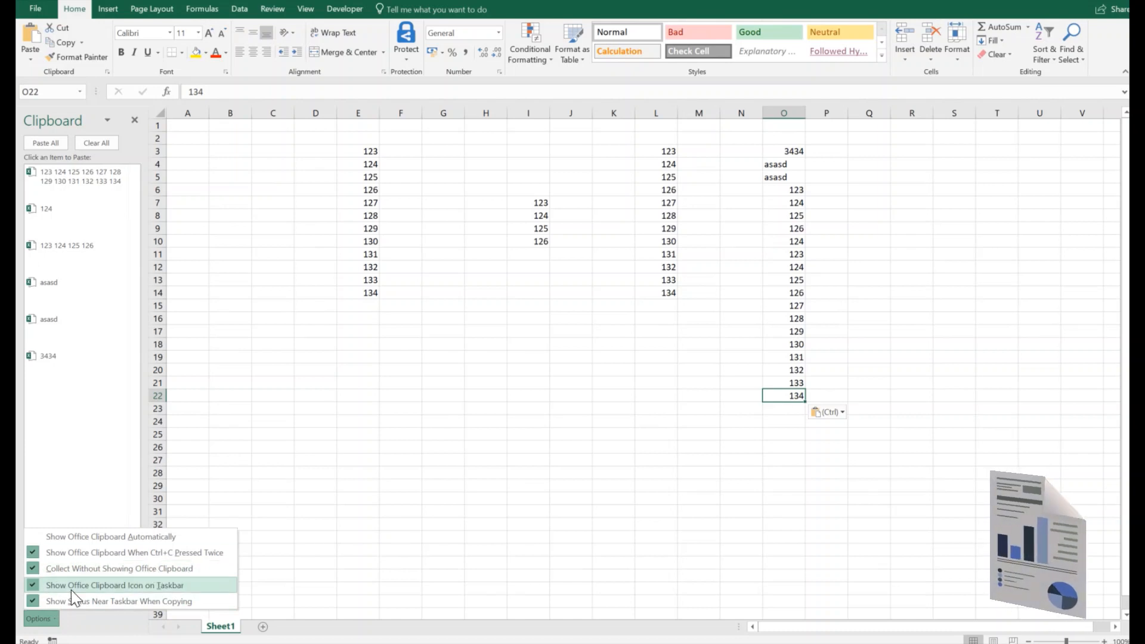
Enable Collect Without Showing Office Clipboard
click(29, 602)
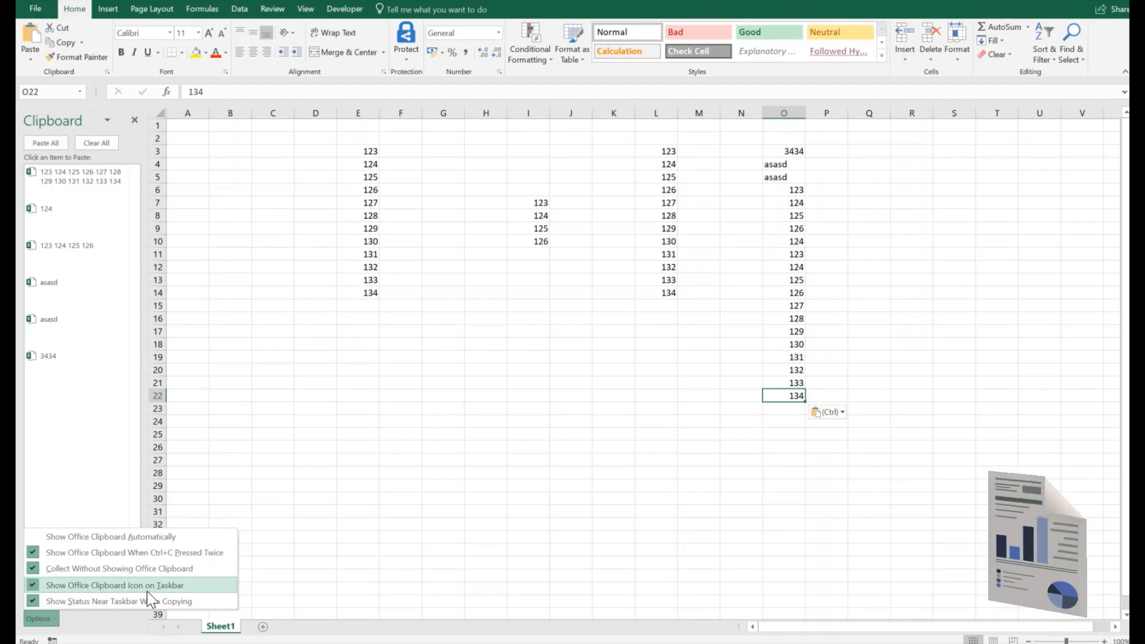
mouse_move(113, 580)
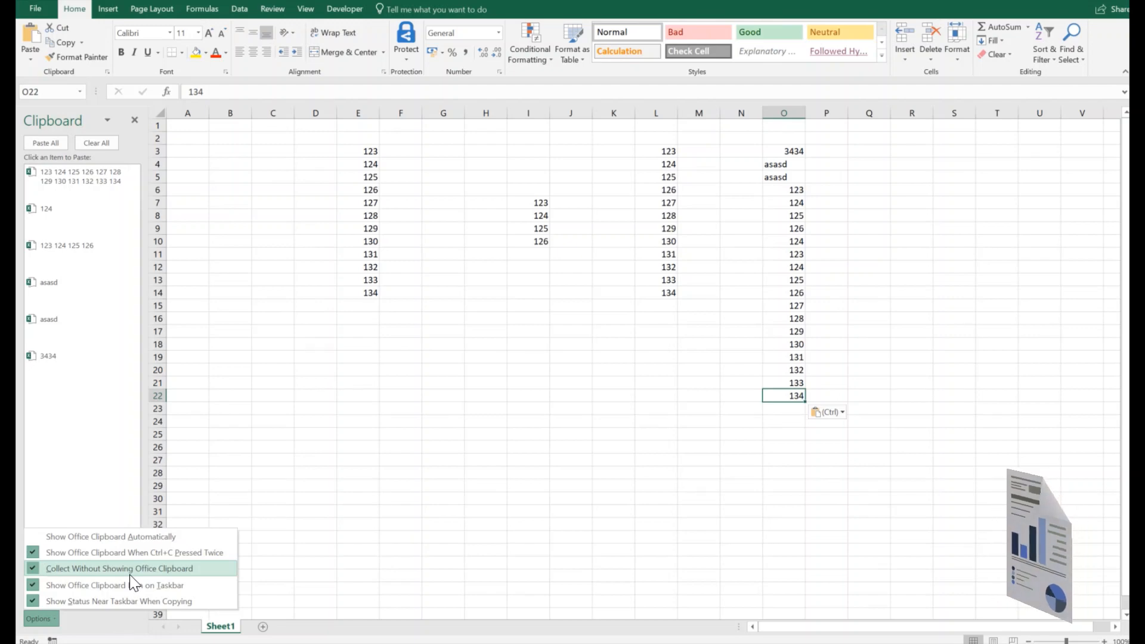
mouse_move(161, 552)
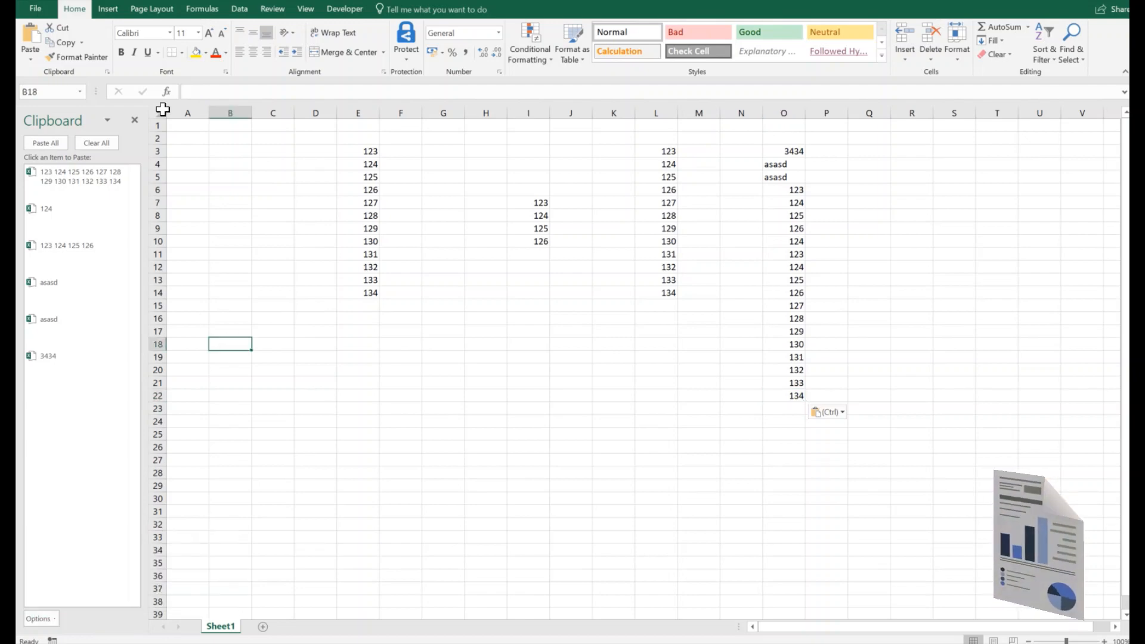
Close the Clipboard pane, copy 123 from I7 as the newest item, and select M21
click(134, 119)
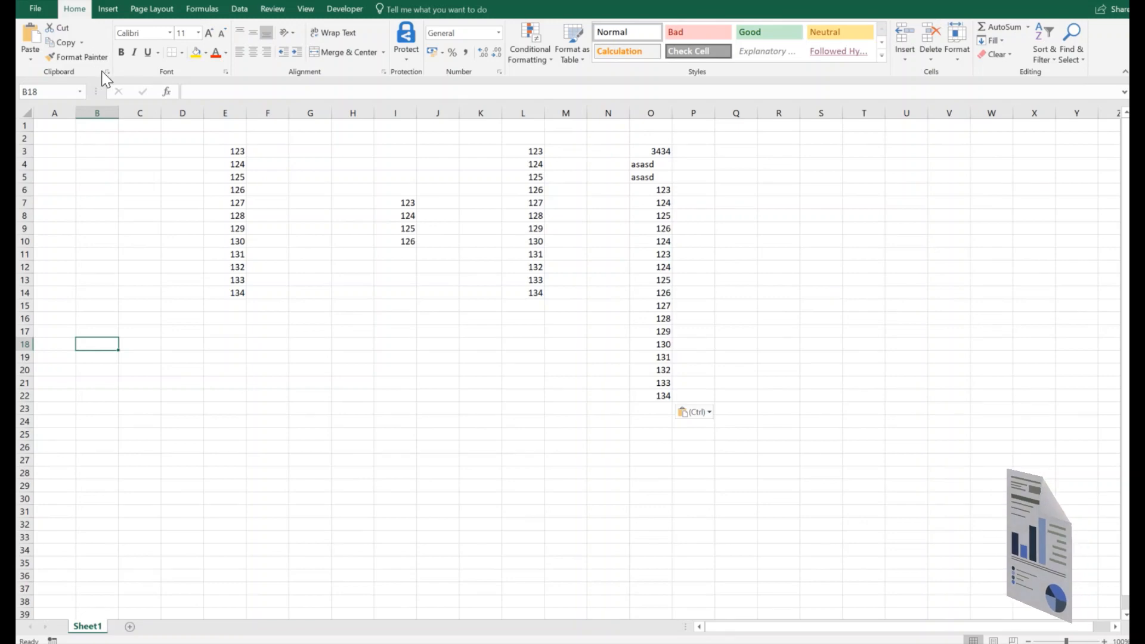
click(395, 215)
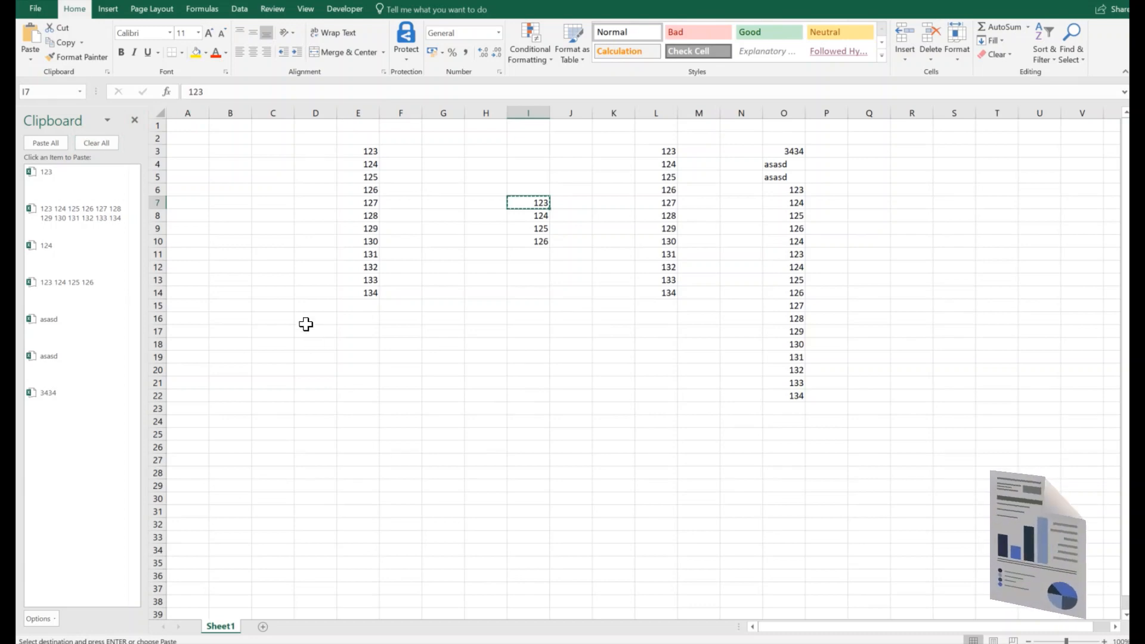
mouse_move(372, 464)
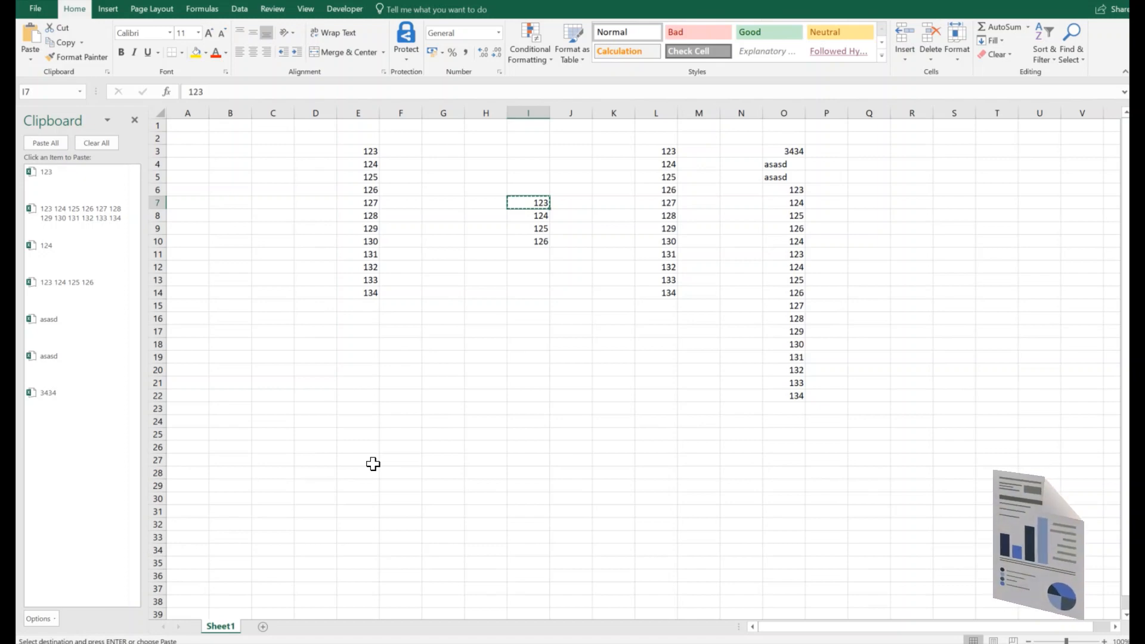
click(699, 382)
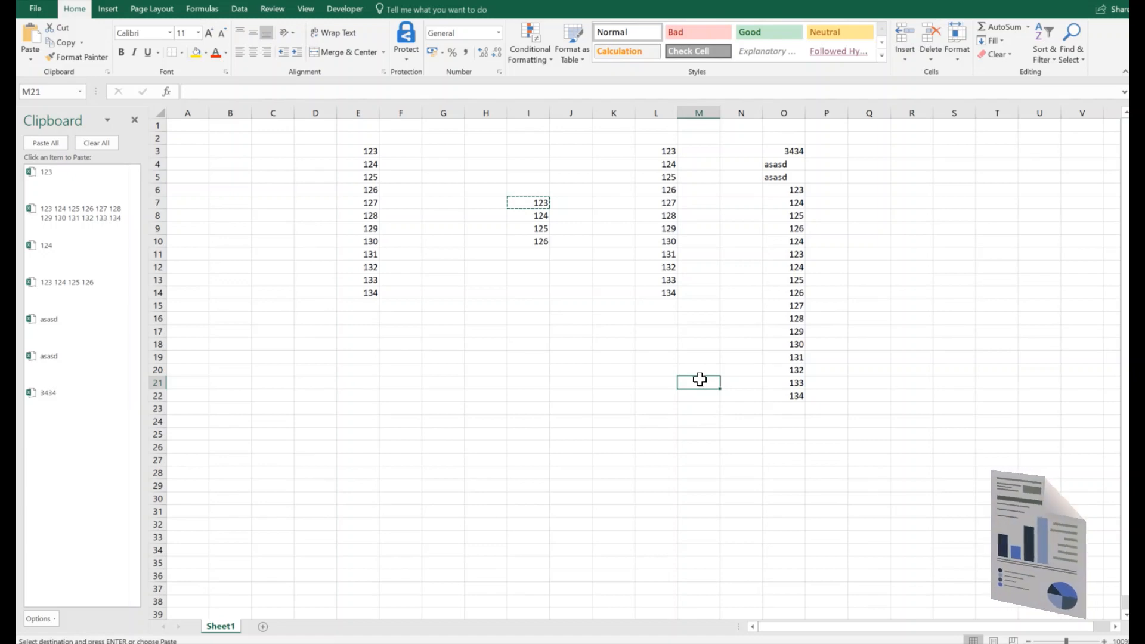
mouse_move(697, 380)
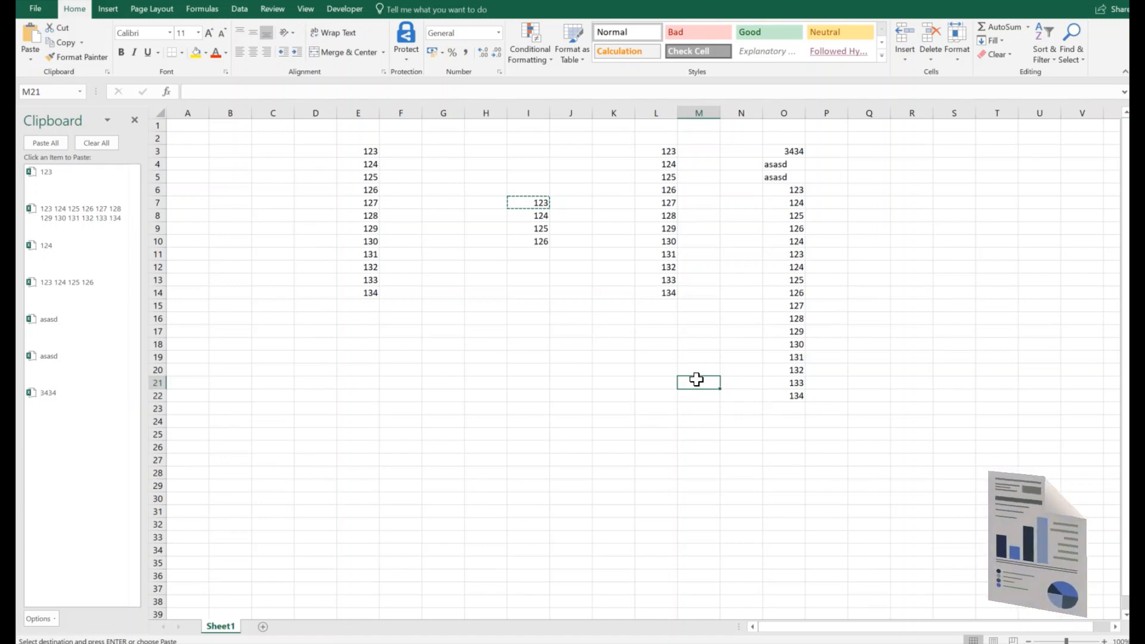